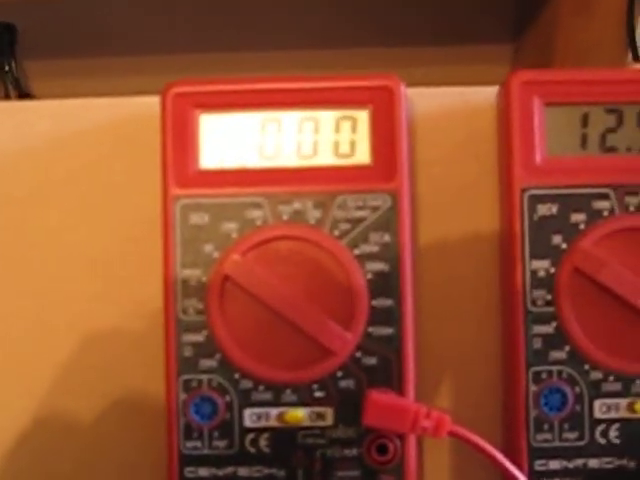
{"action": "mouse_move", "coordinate": [320, 240]}
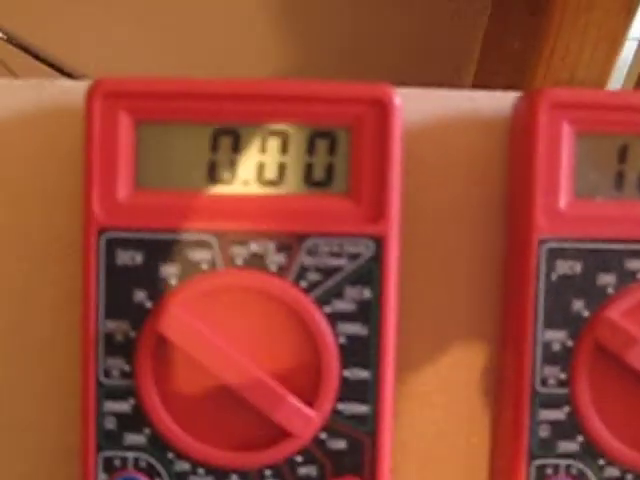